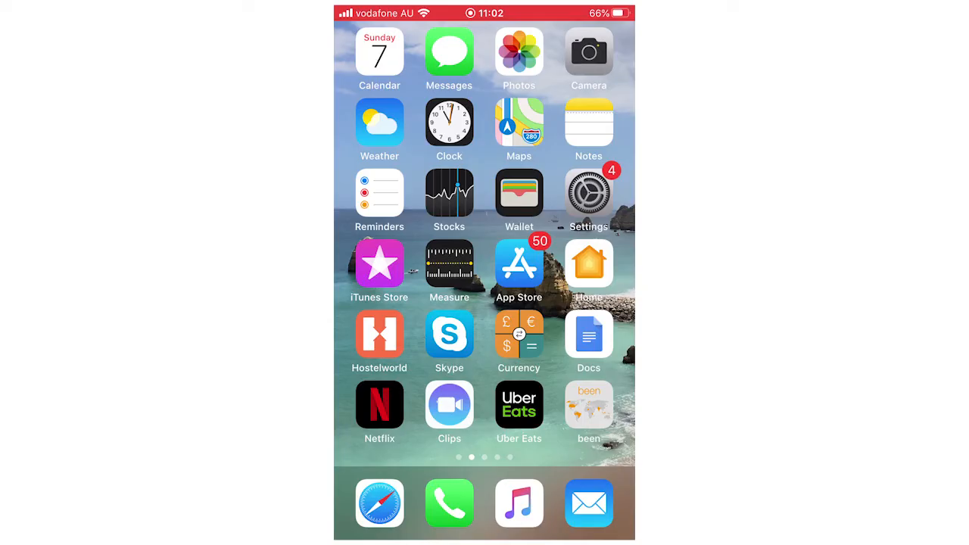
Launch the Settings app from the iPhone home screen
left_click(588, 193)
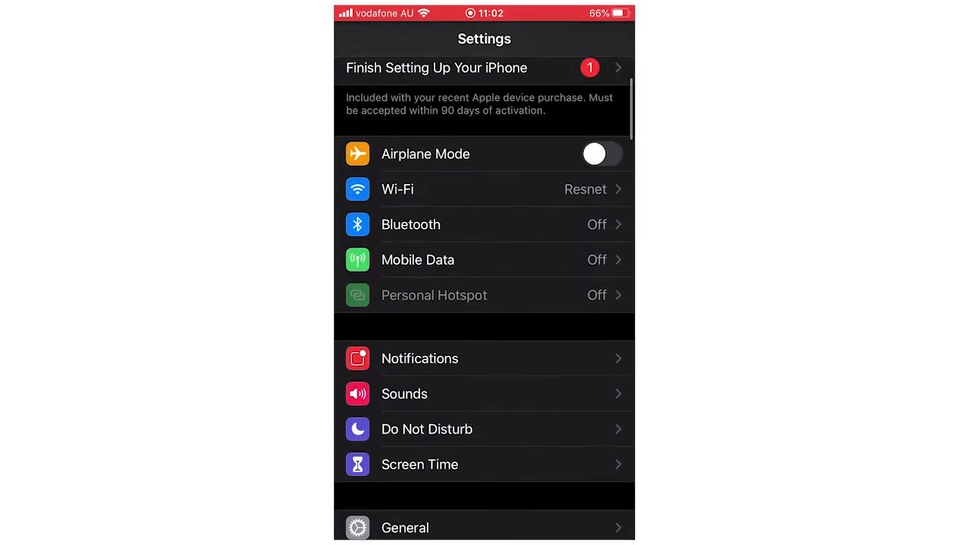
Scroll down the Settings list and open the Messages page showing the iMessage toggle
scroll("down", 3)
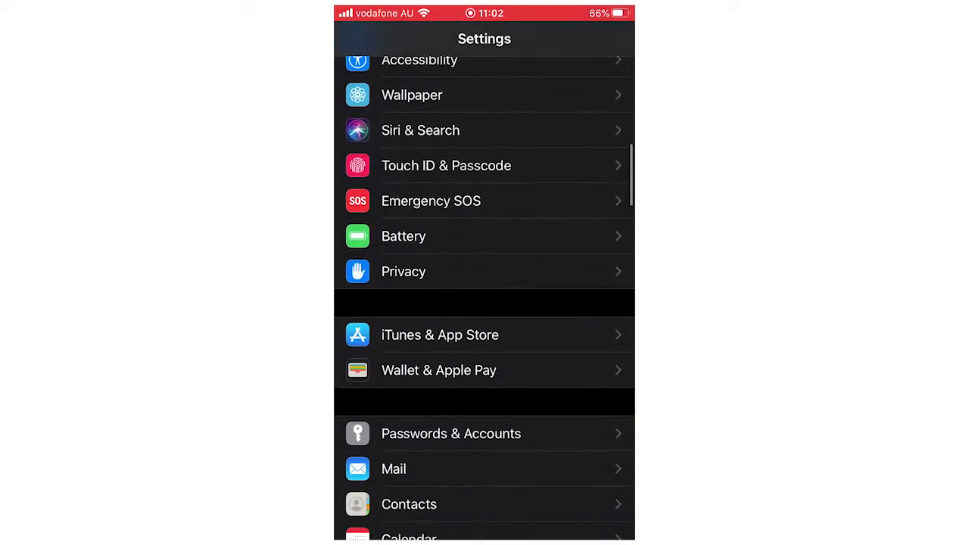
scroll("down", 3)
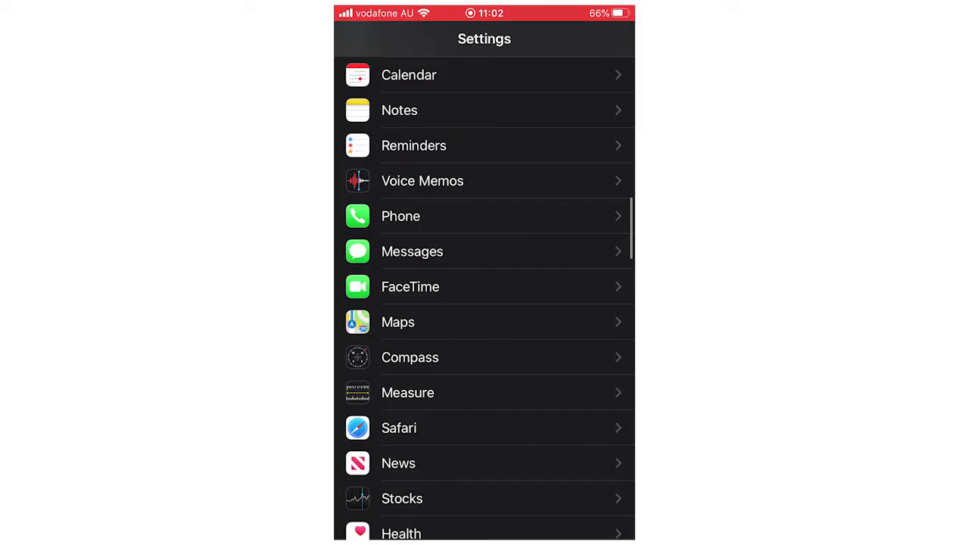
left_click(411, 251)
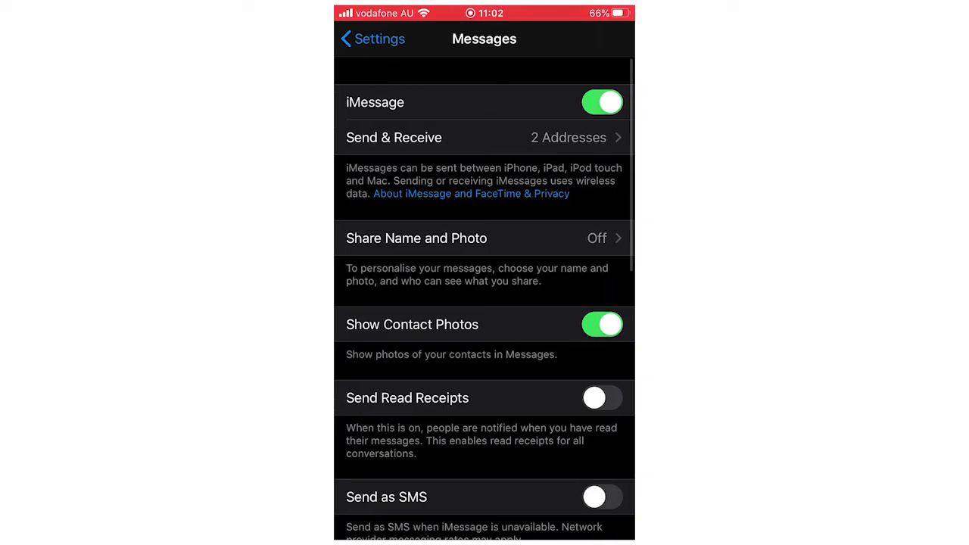